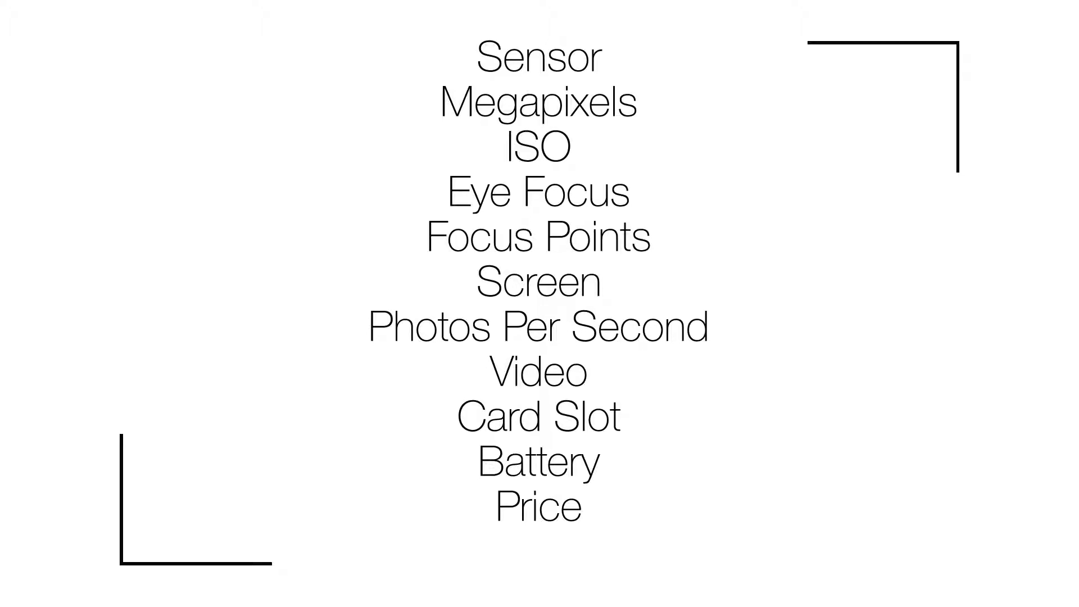
type("Image Stabilzation - No")
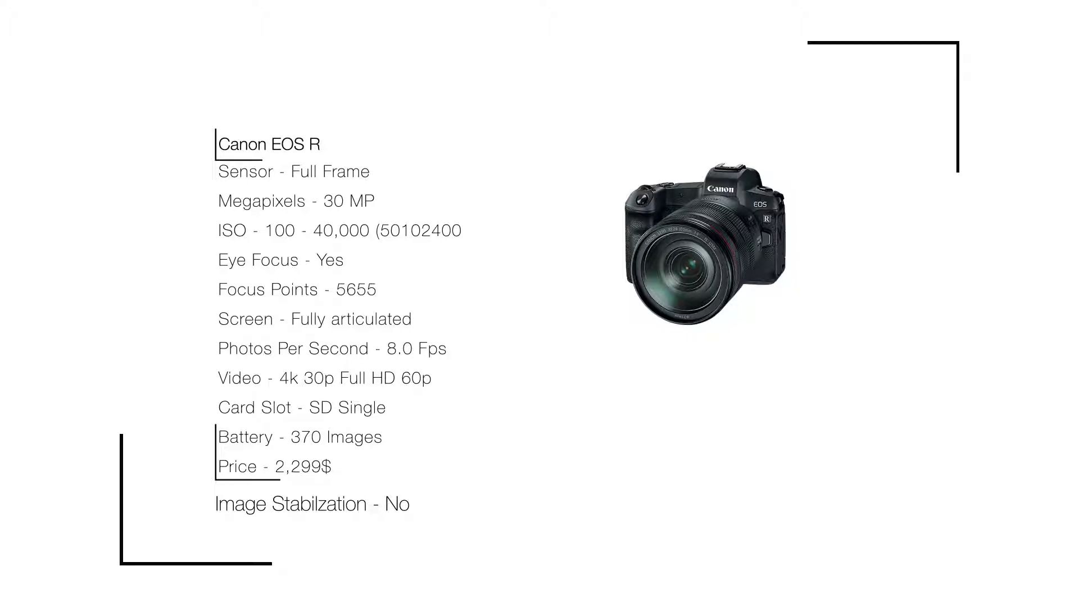
left_click(431, 318)
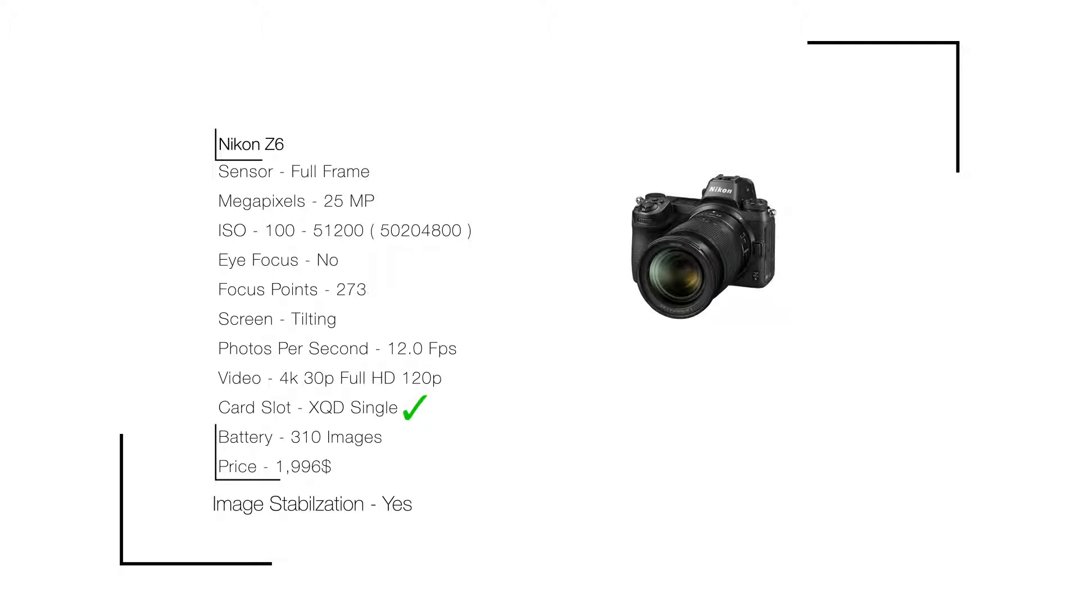
left_click(473, 347)
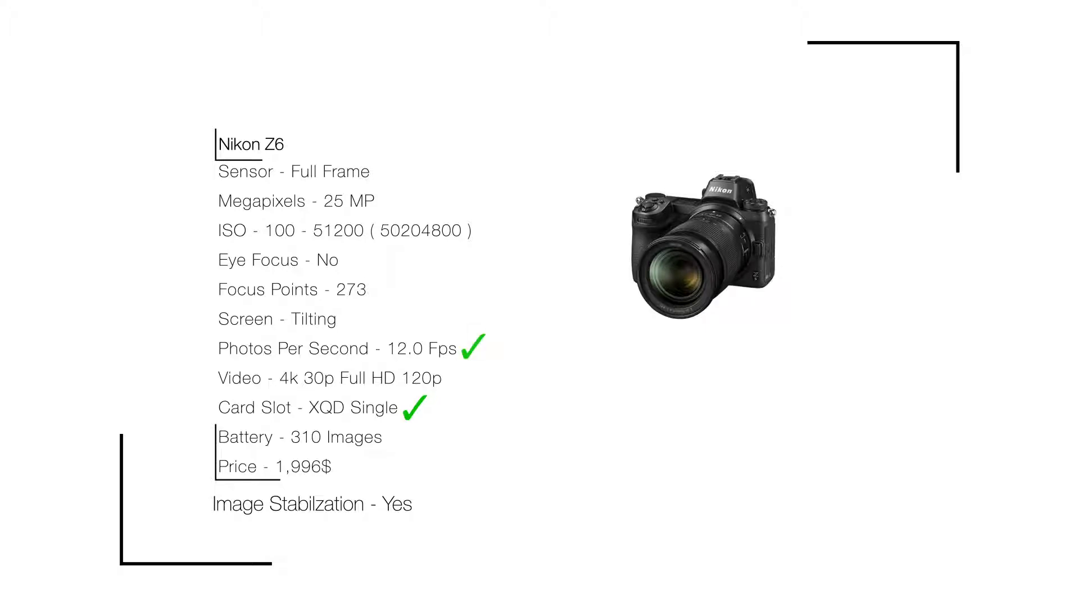